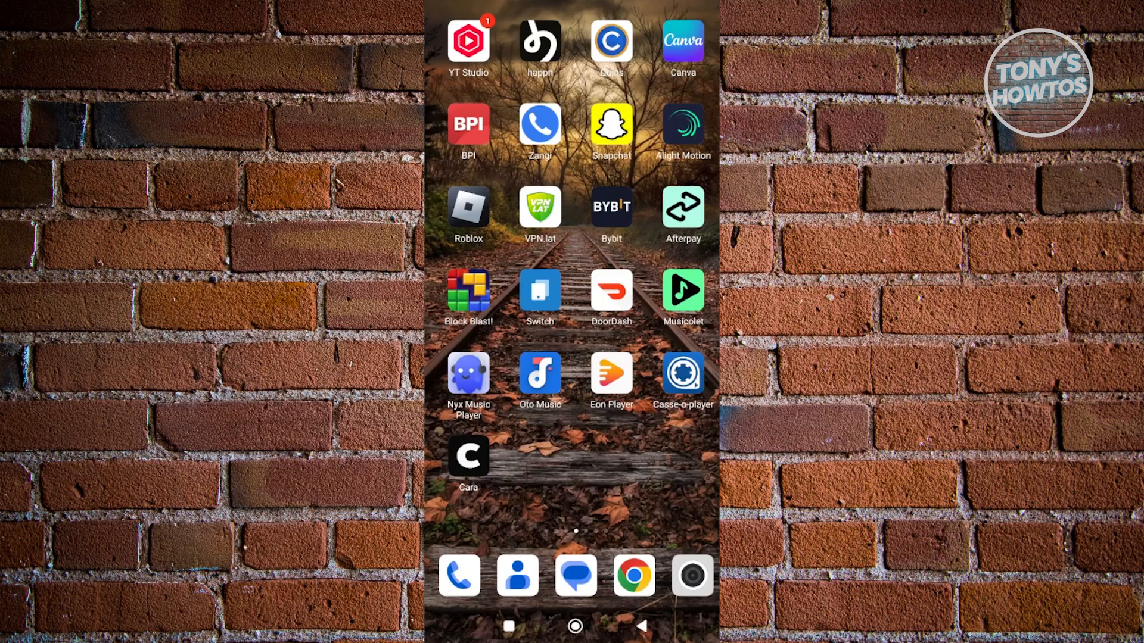
# Show the channel's full list of uploaded videos from the Content overview.
pyautogui.click(466, 40)
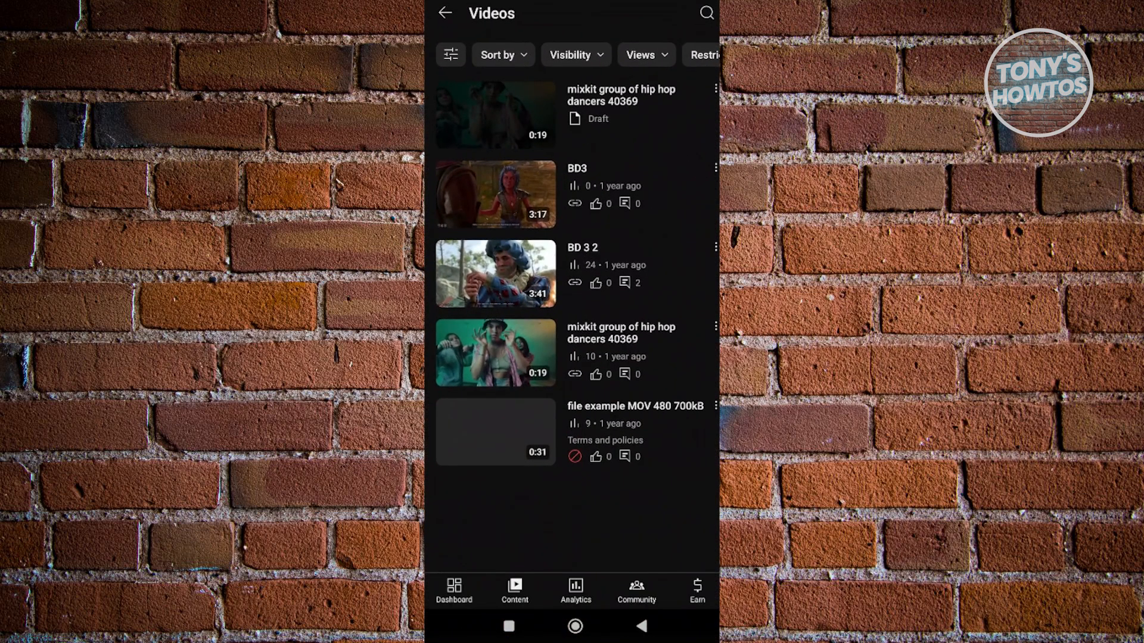
pyautogui.click(444, 13)
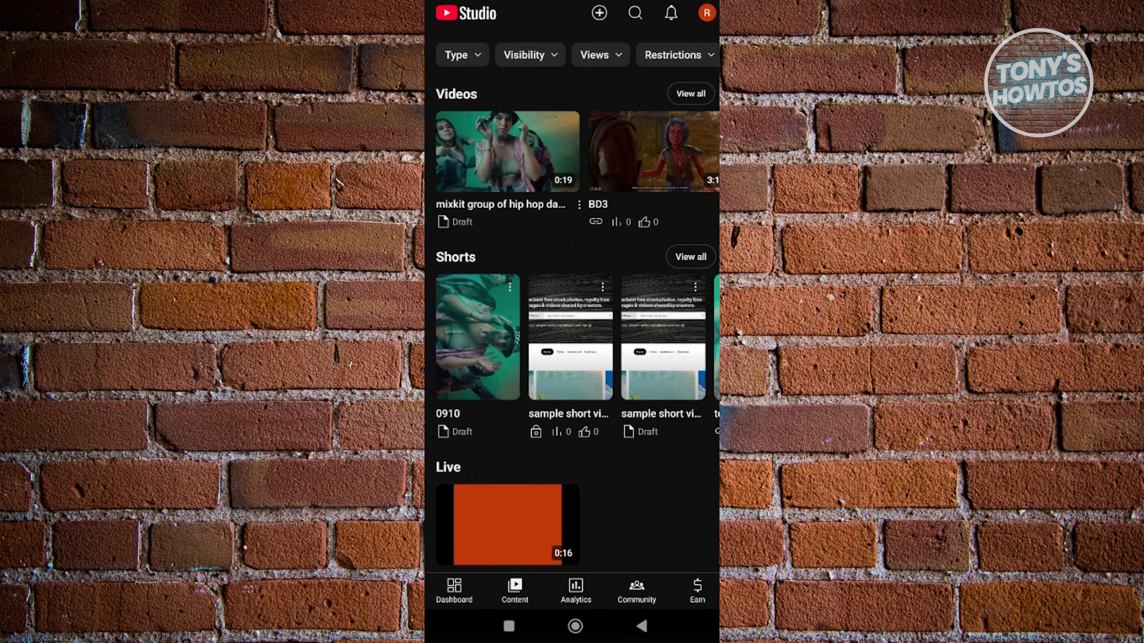
pyautogui.click(689, 93)
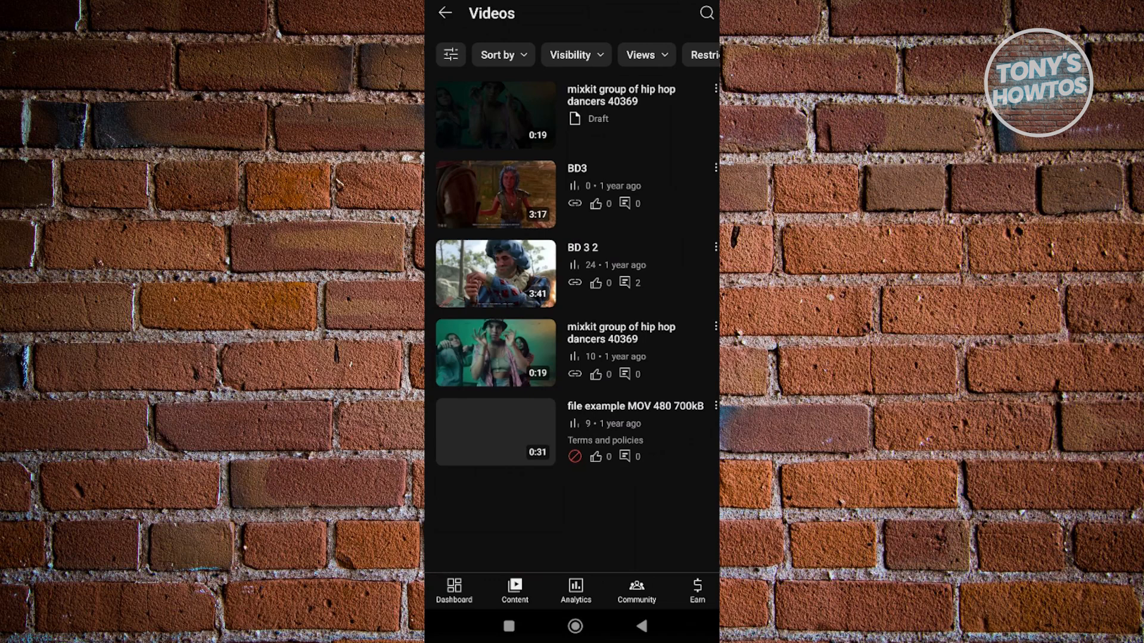
# Save the BD3 video to the device via its action menu, then return to the home screen.
pyautogui.click(715, 405)
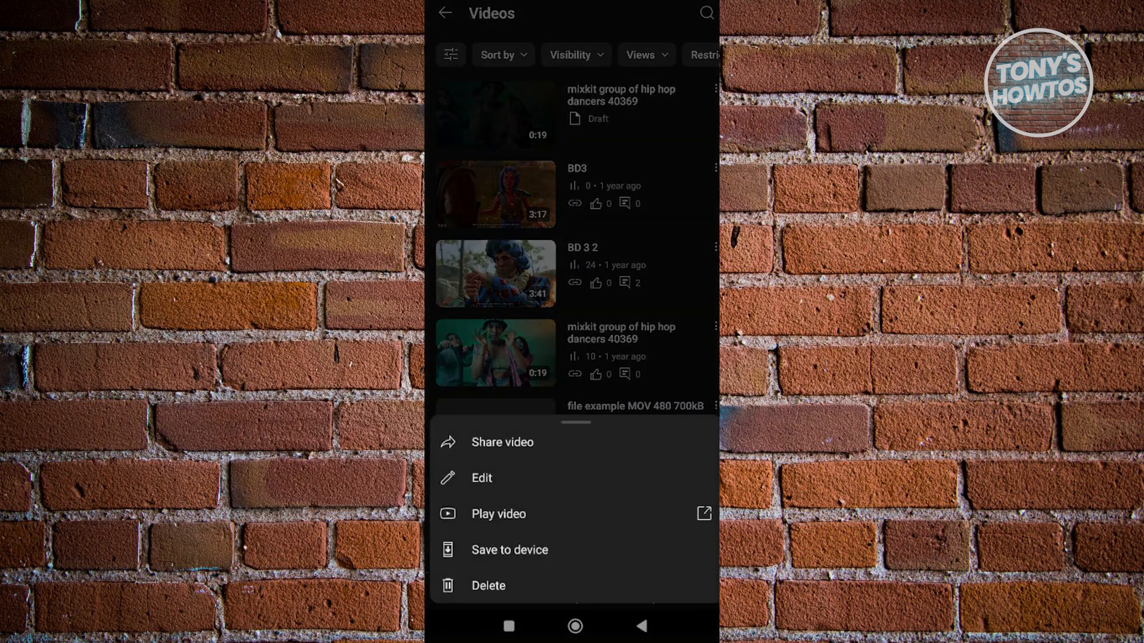
pyautogui.click(509, 549)
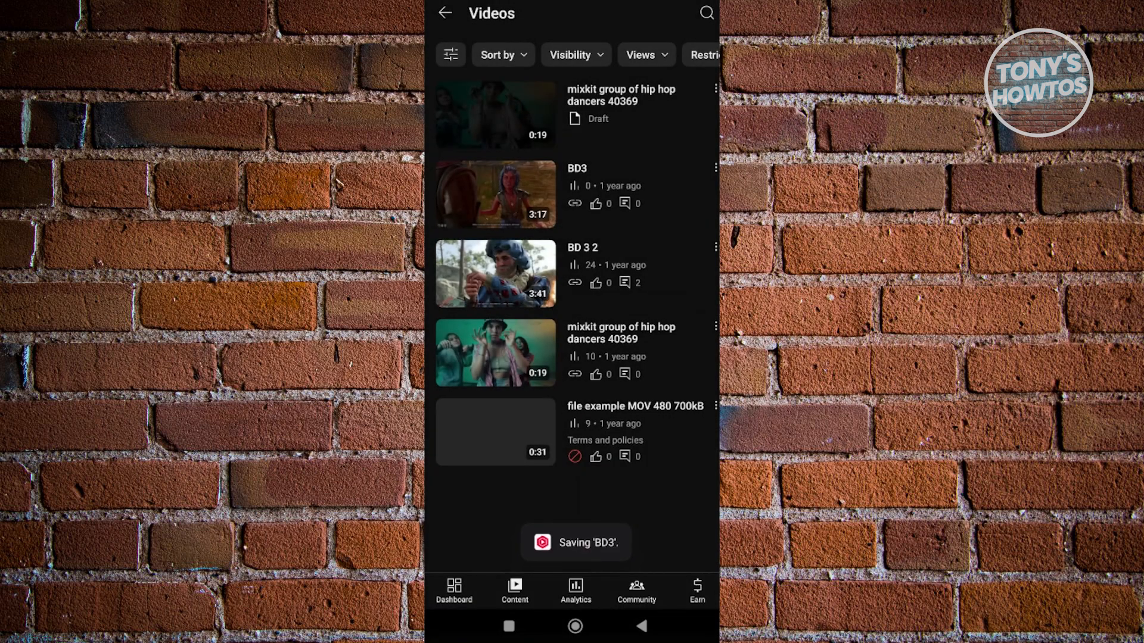
pyautogui.click(575, 625)
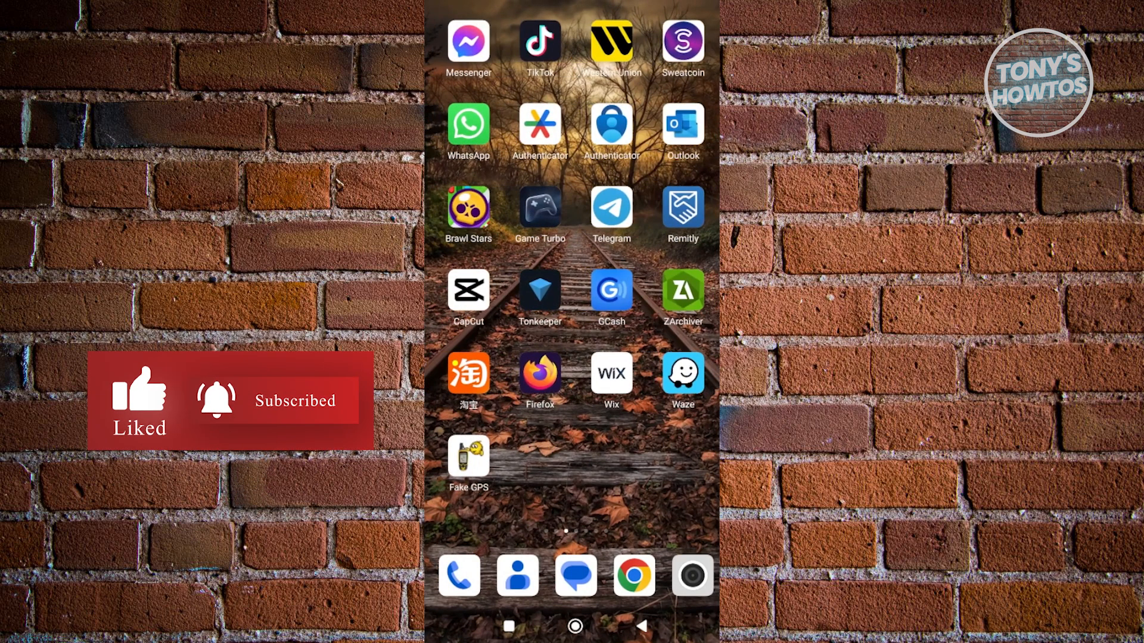
# Reach the Movies folder in File Manager's internal storage, where BD3.mp4 now appears.
pyautogui.hscroll(-3)
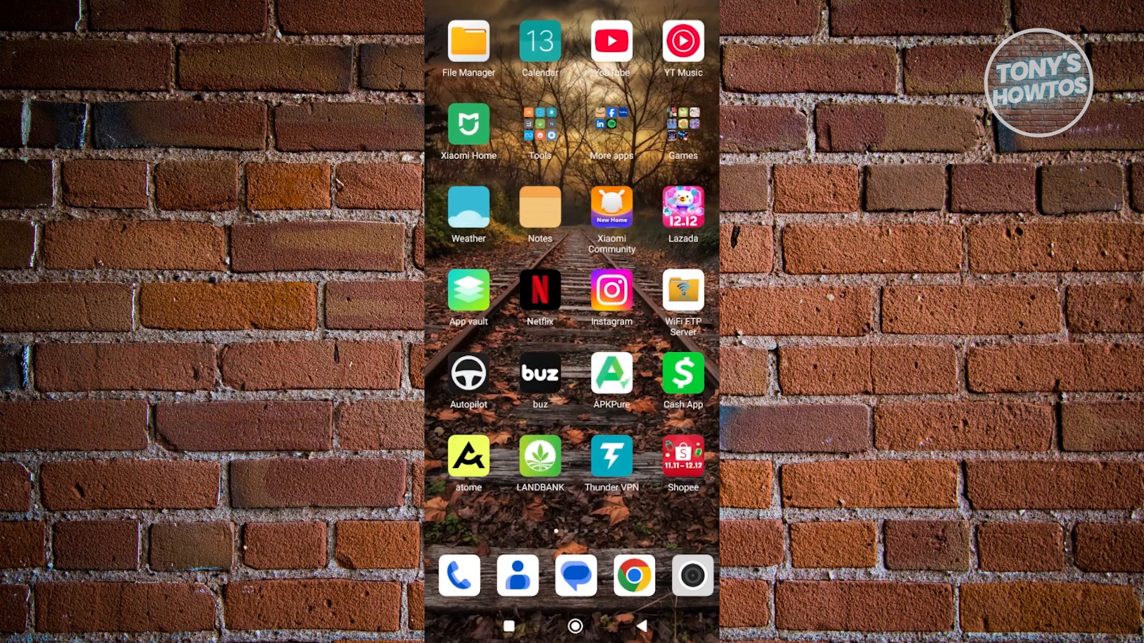
pyautogui.click(467, 41)
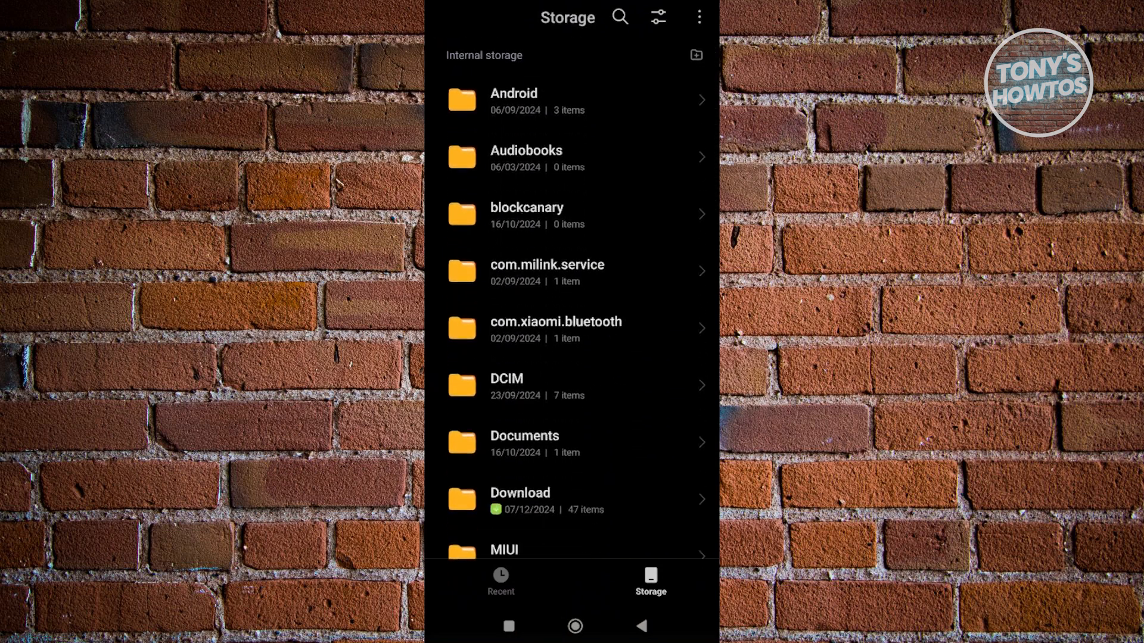
pyautogui.scroll(-3)
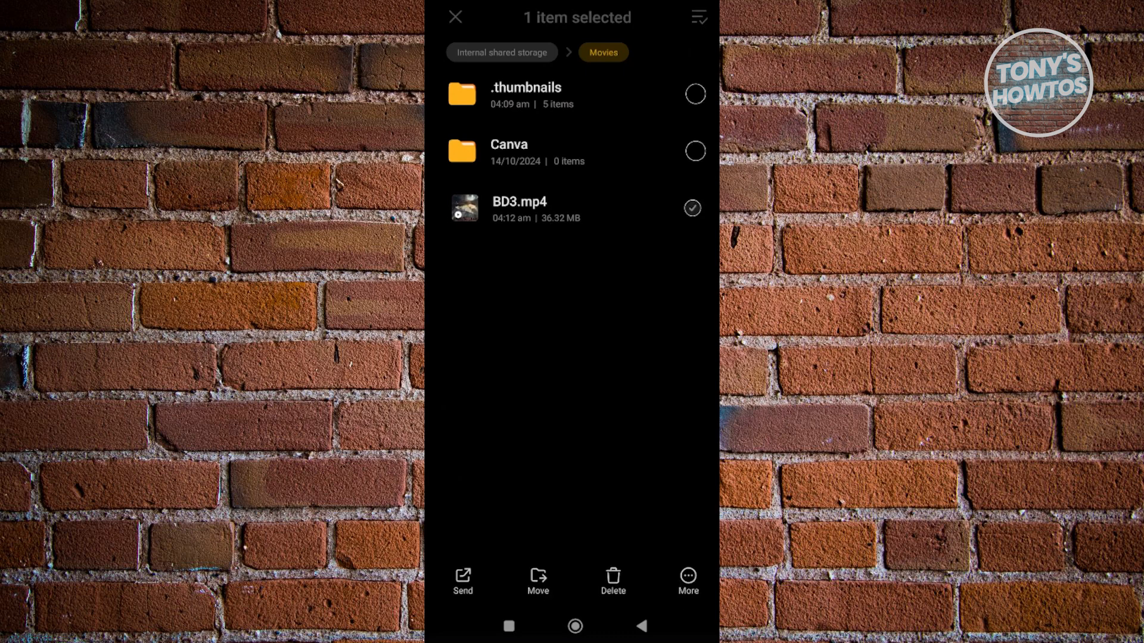
# Select BD3.mp4 and start renaming it from the More actions menu.
pyautogui.click(694, 208)
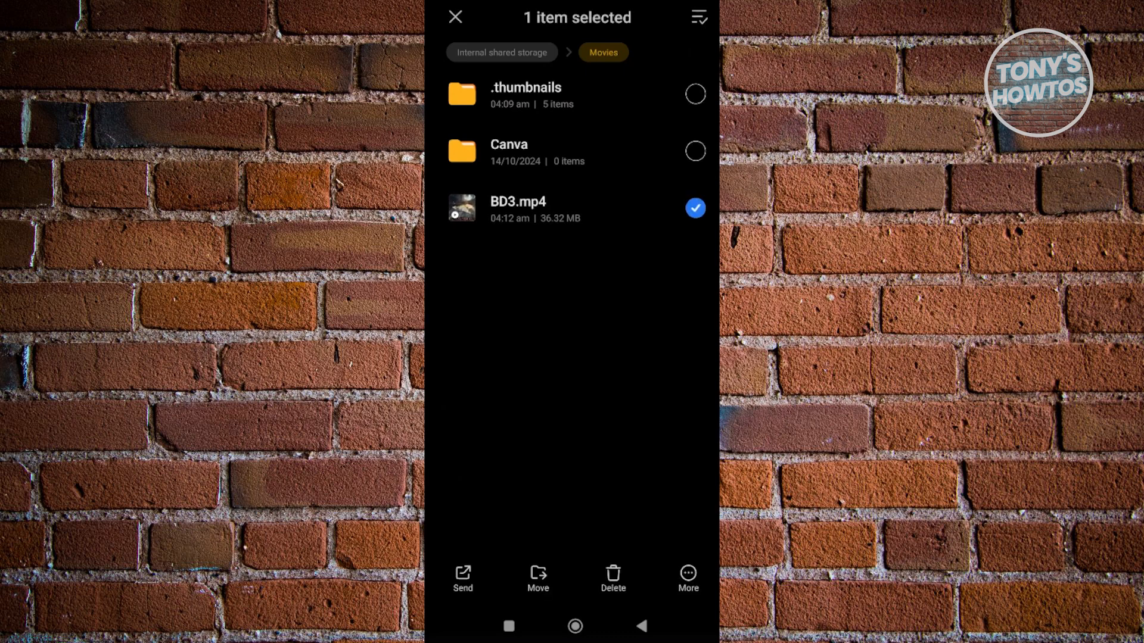
pyautogui.click(686, 575)
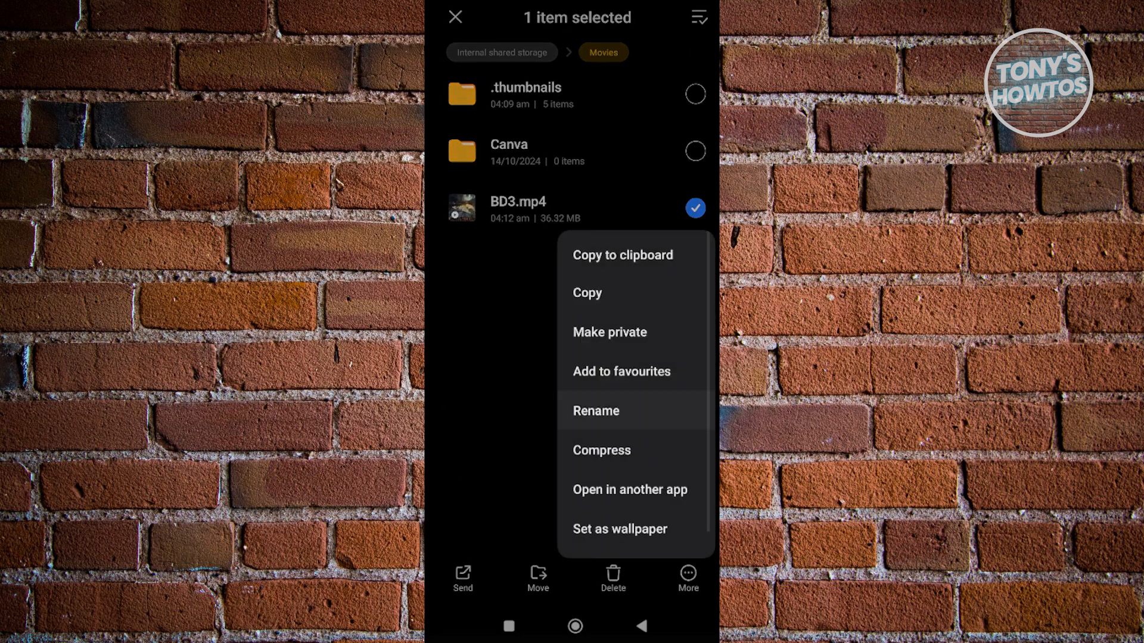
pyautogui.click(596, 411)
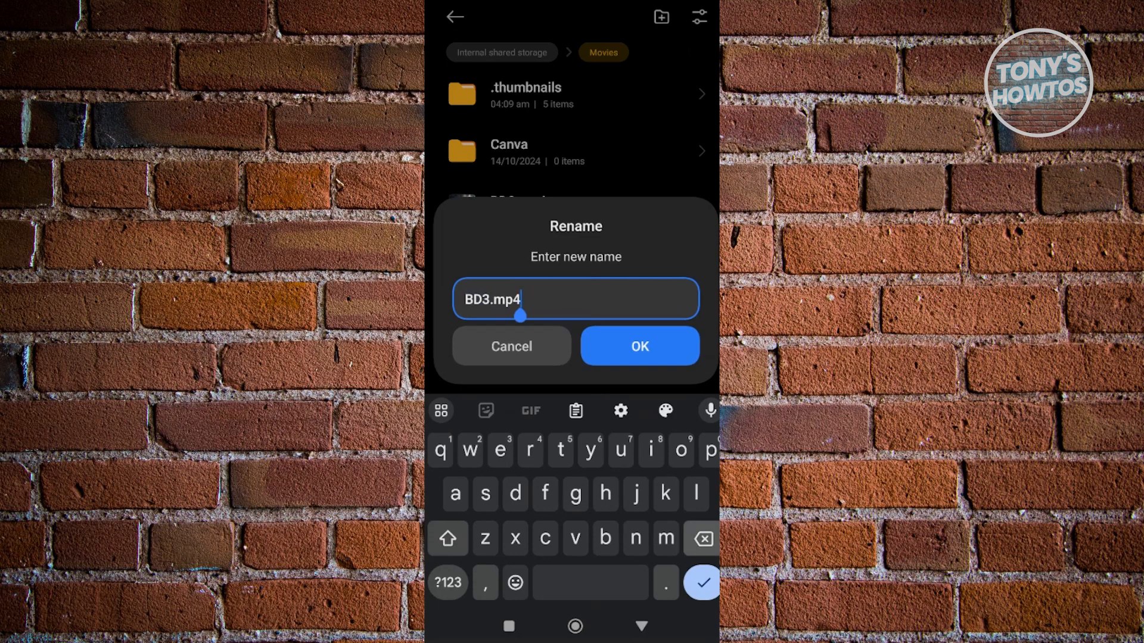
# Rename the file to BD3.mp3 and confirm, reaching the extension-change warning.
pyautogui.write('3')
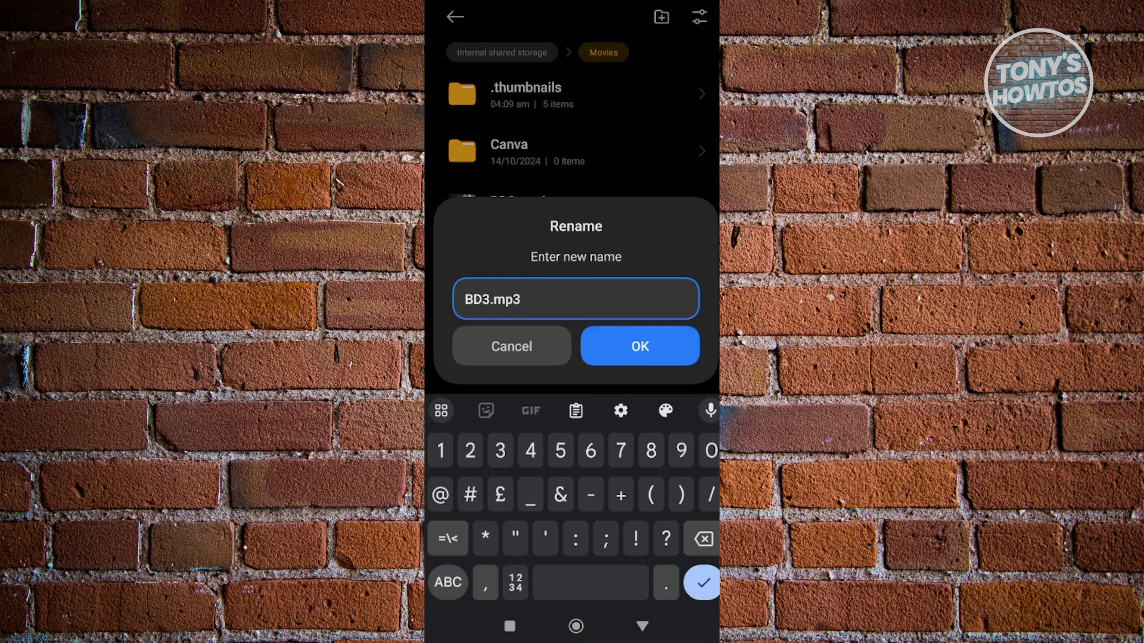
pyautogui.click(639, 345)
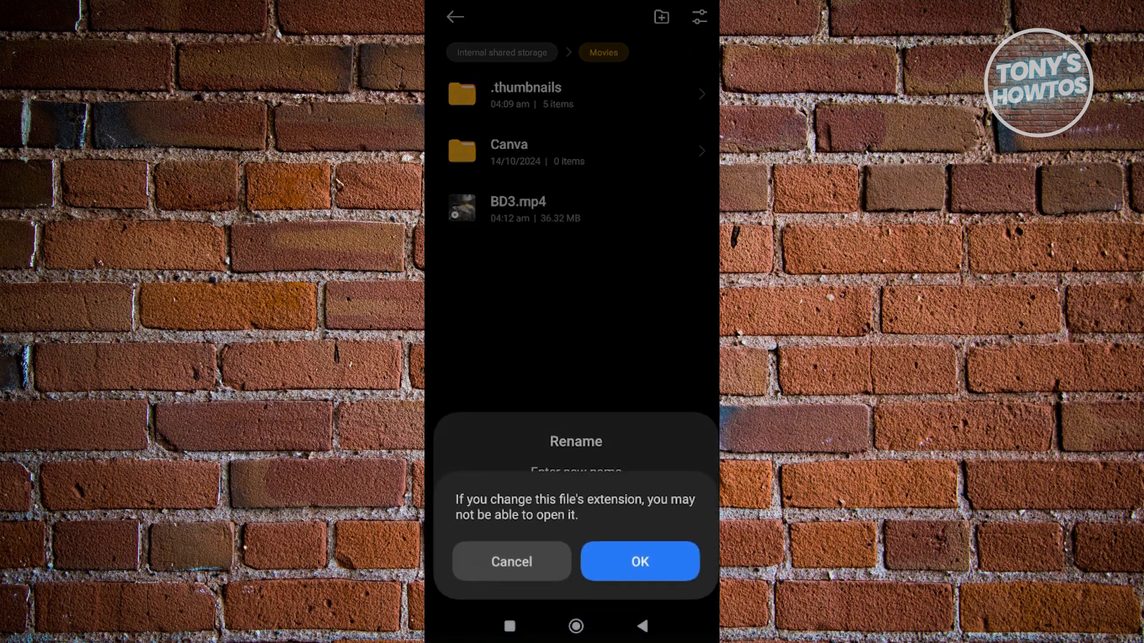